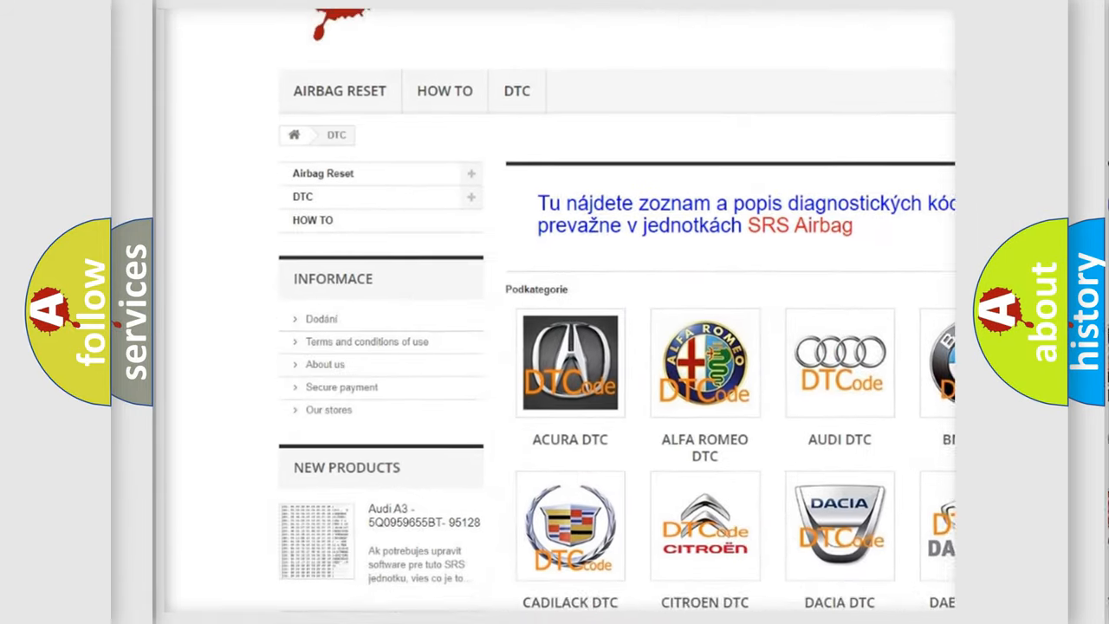
Step: Scroll the DTC code page from the manufacturer grid down to the code listing and back
scroll(down, 3)
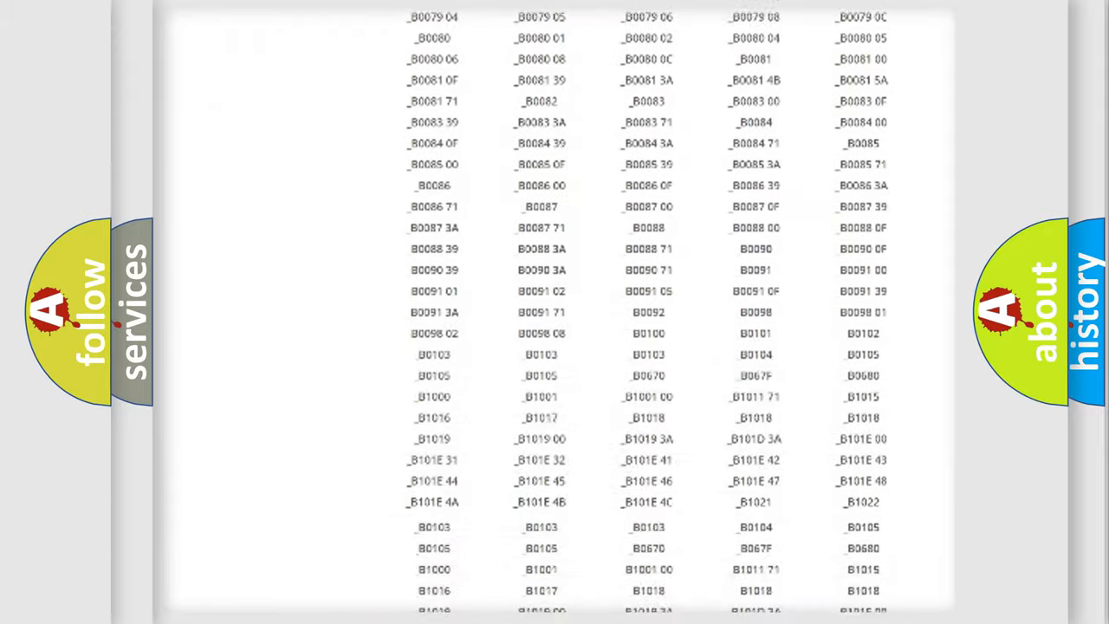
scroll(up, 3)
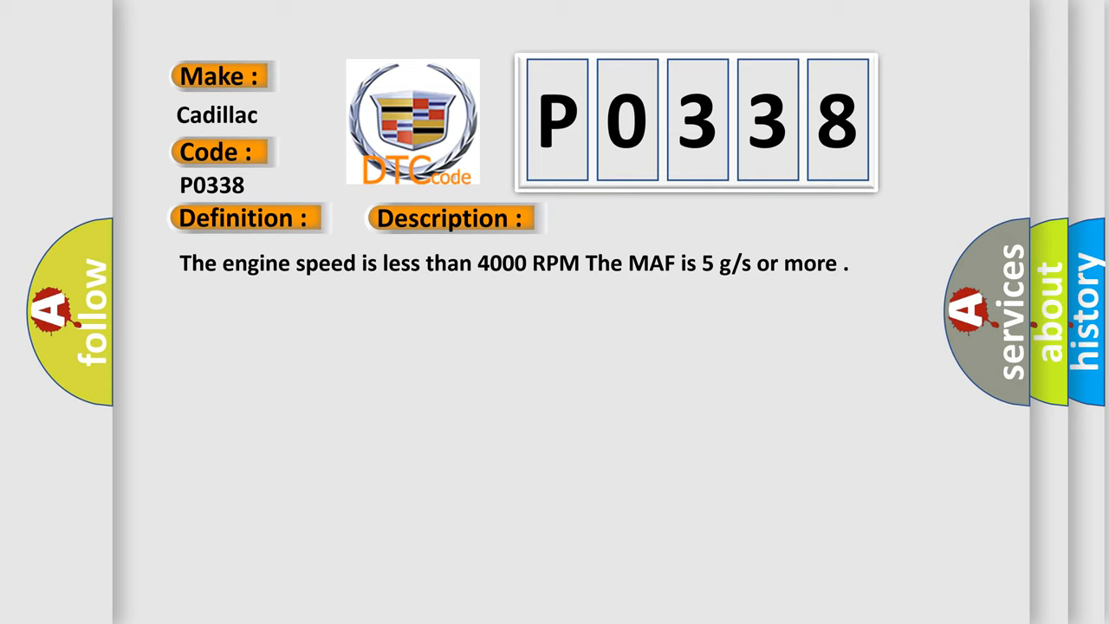
Step: Advance the P0338 slide to its causes: damaged or incorrect reluctor wheel and misaligned CKP sensor
click(638, 218)
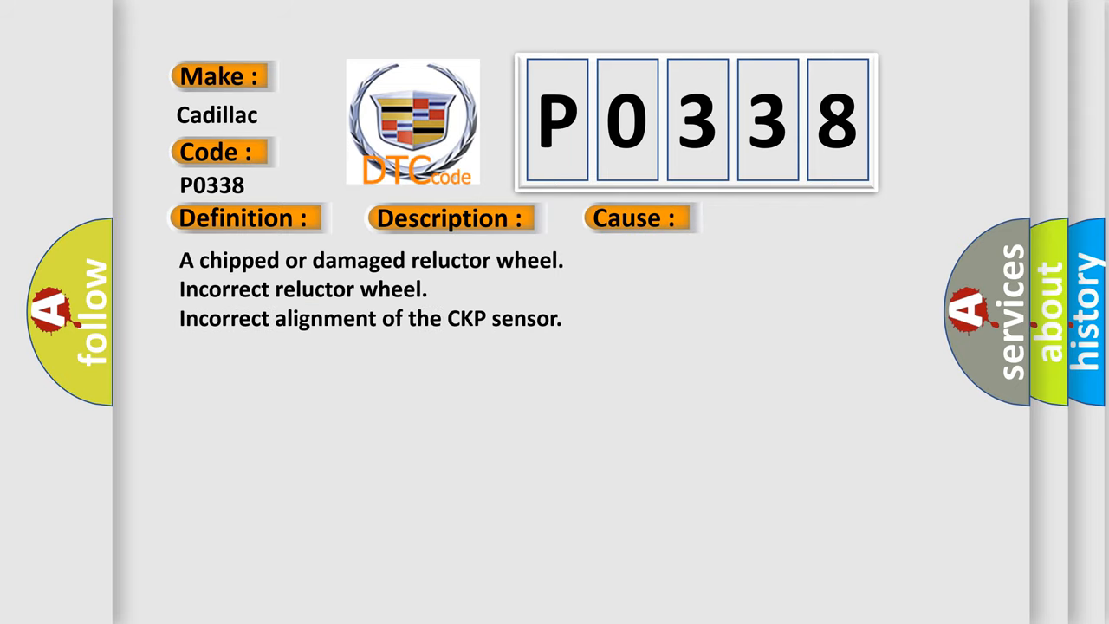